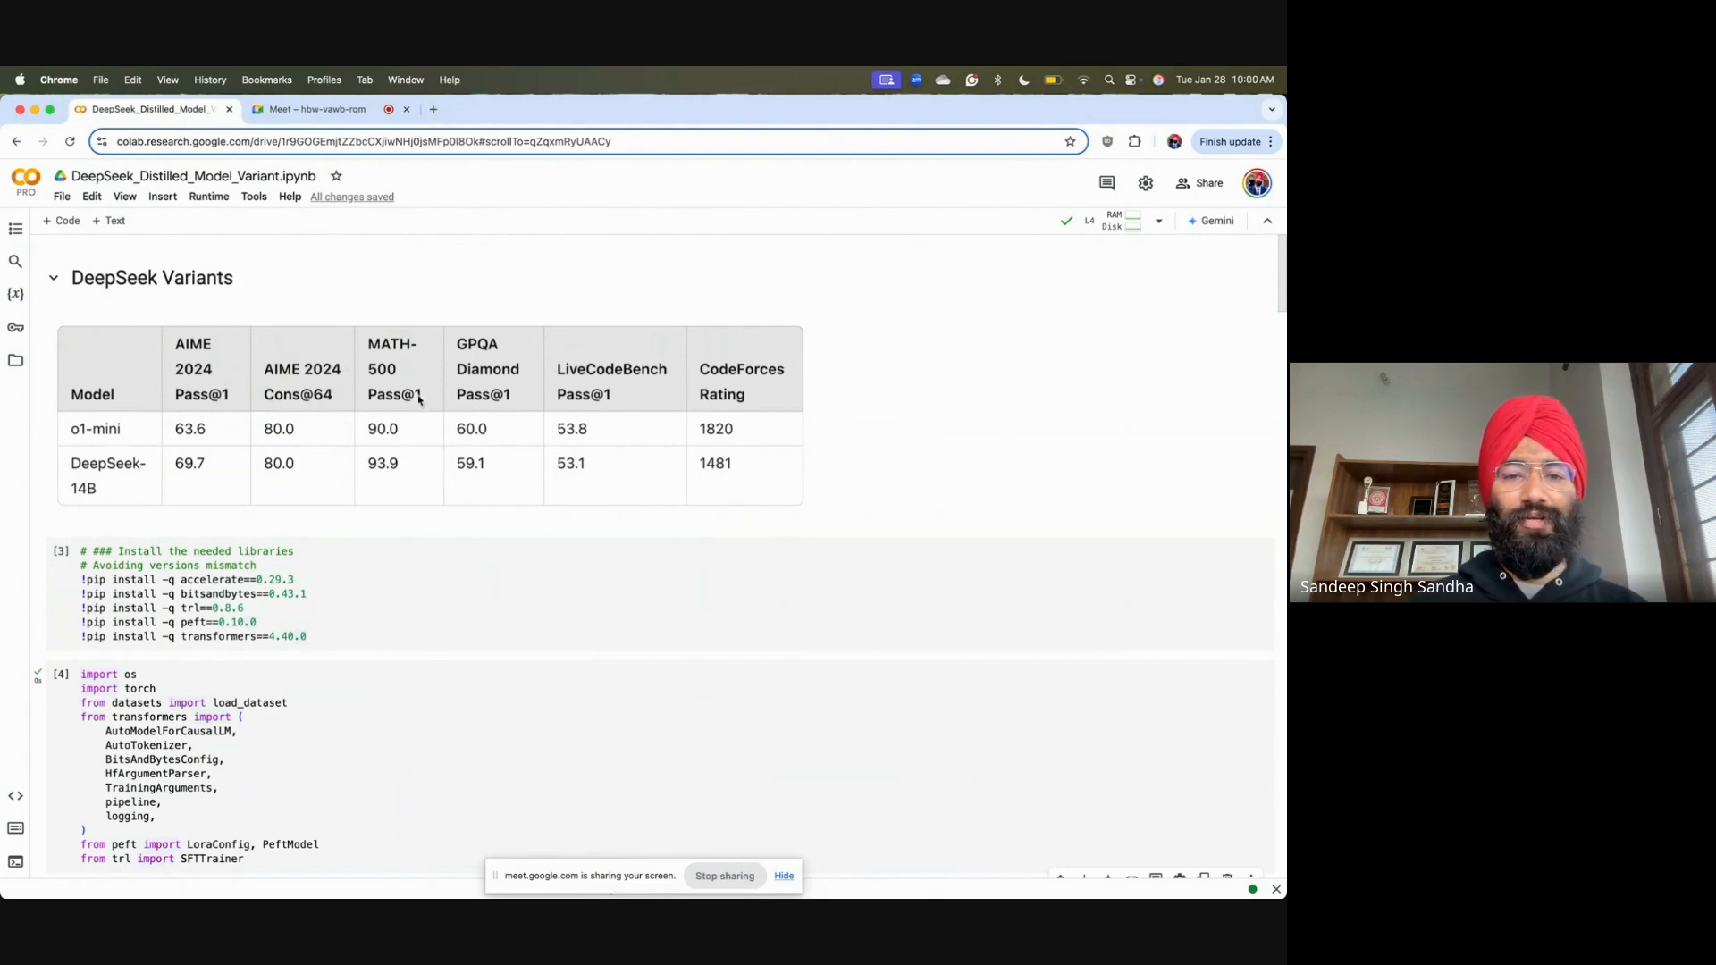
mouse_move(597, 437)
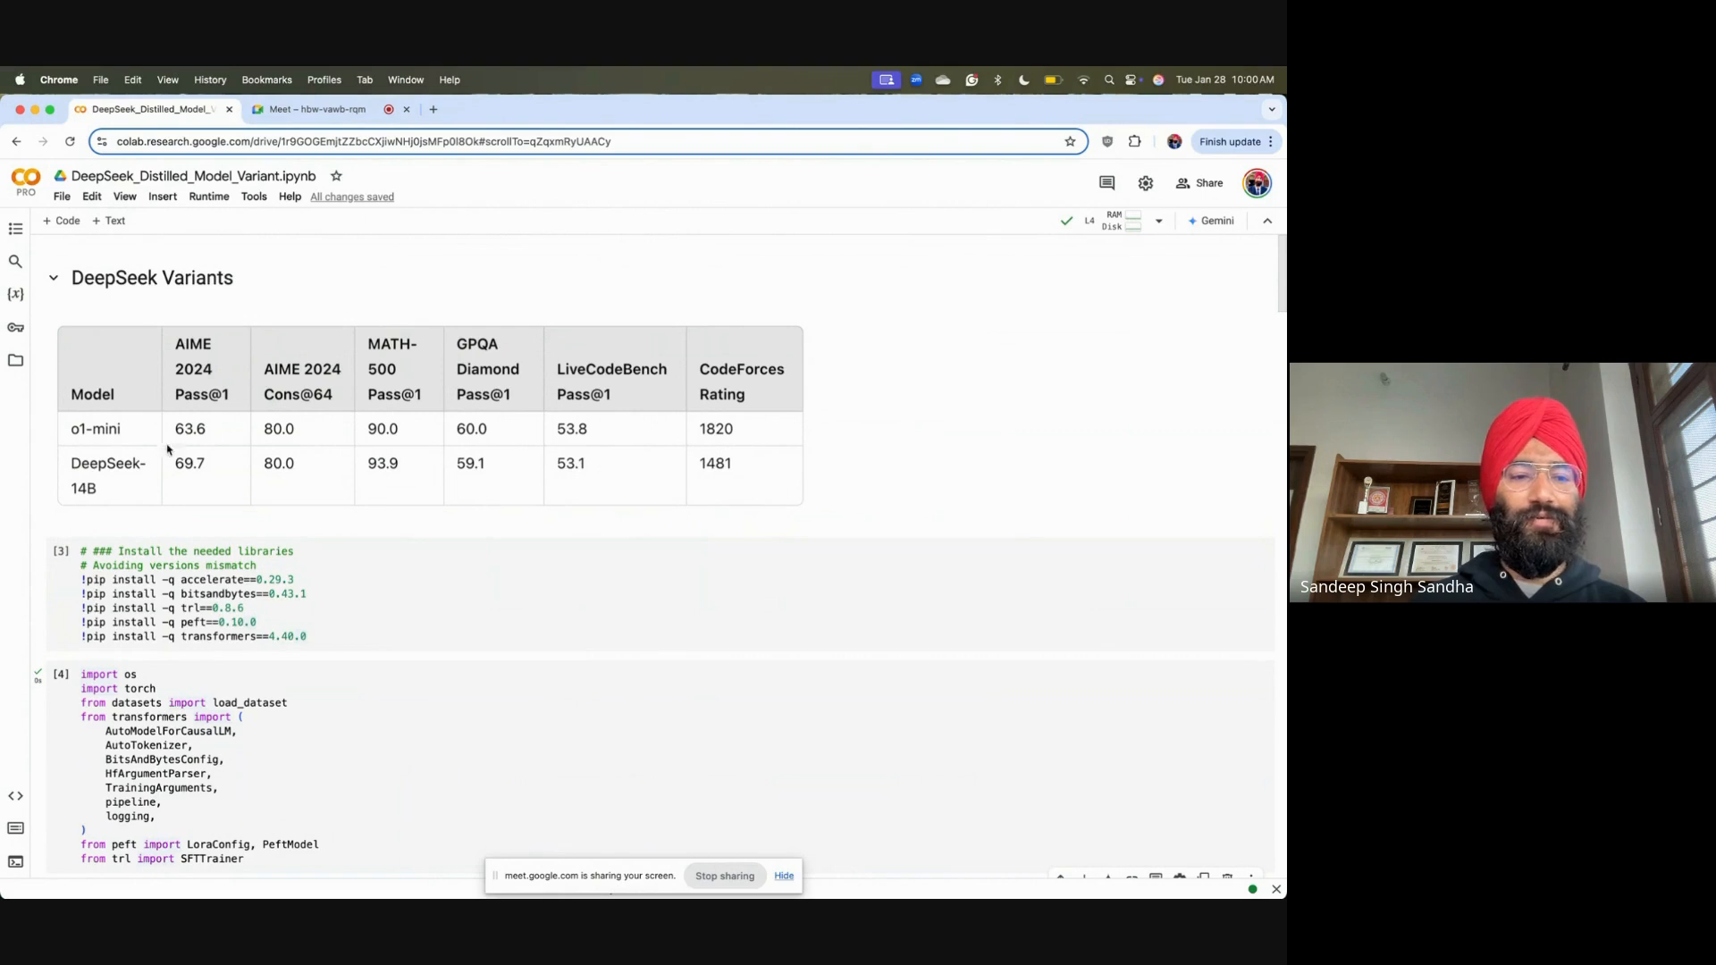
Run the pip install and library import cells below the benchmark table
scroll(down, 3)
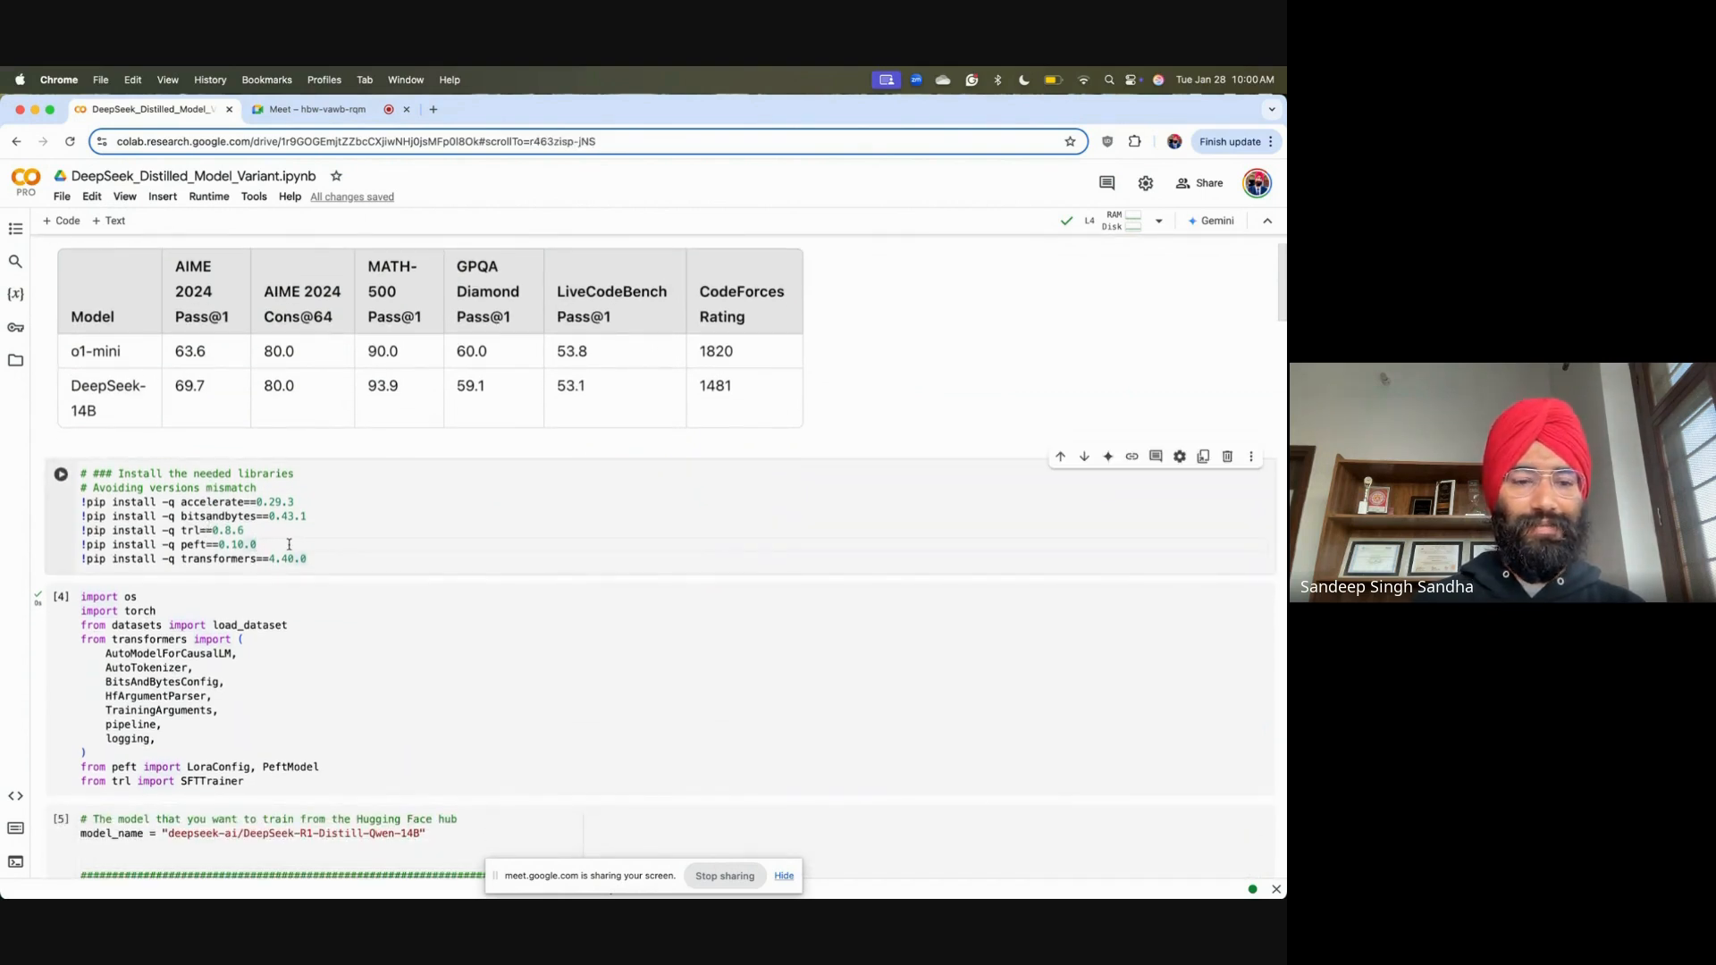
scroll(down, 3)
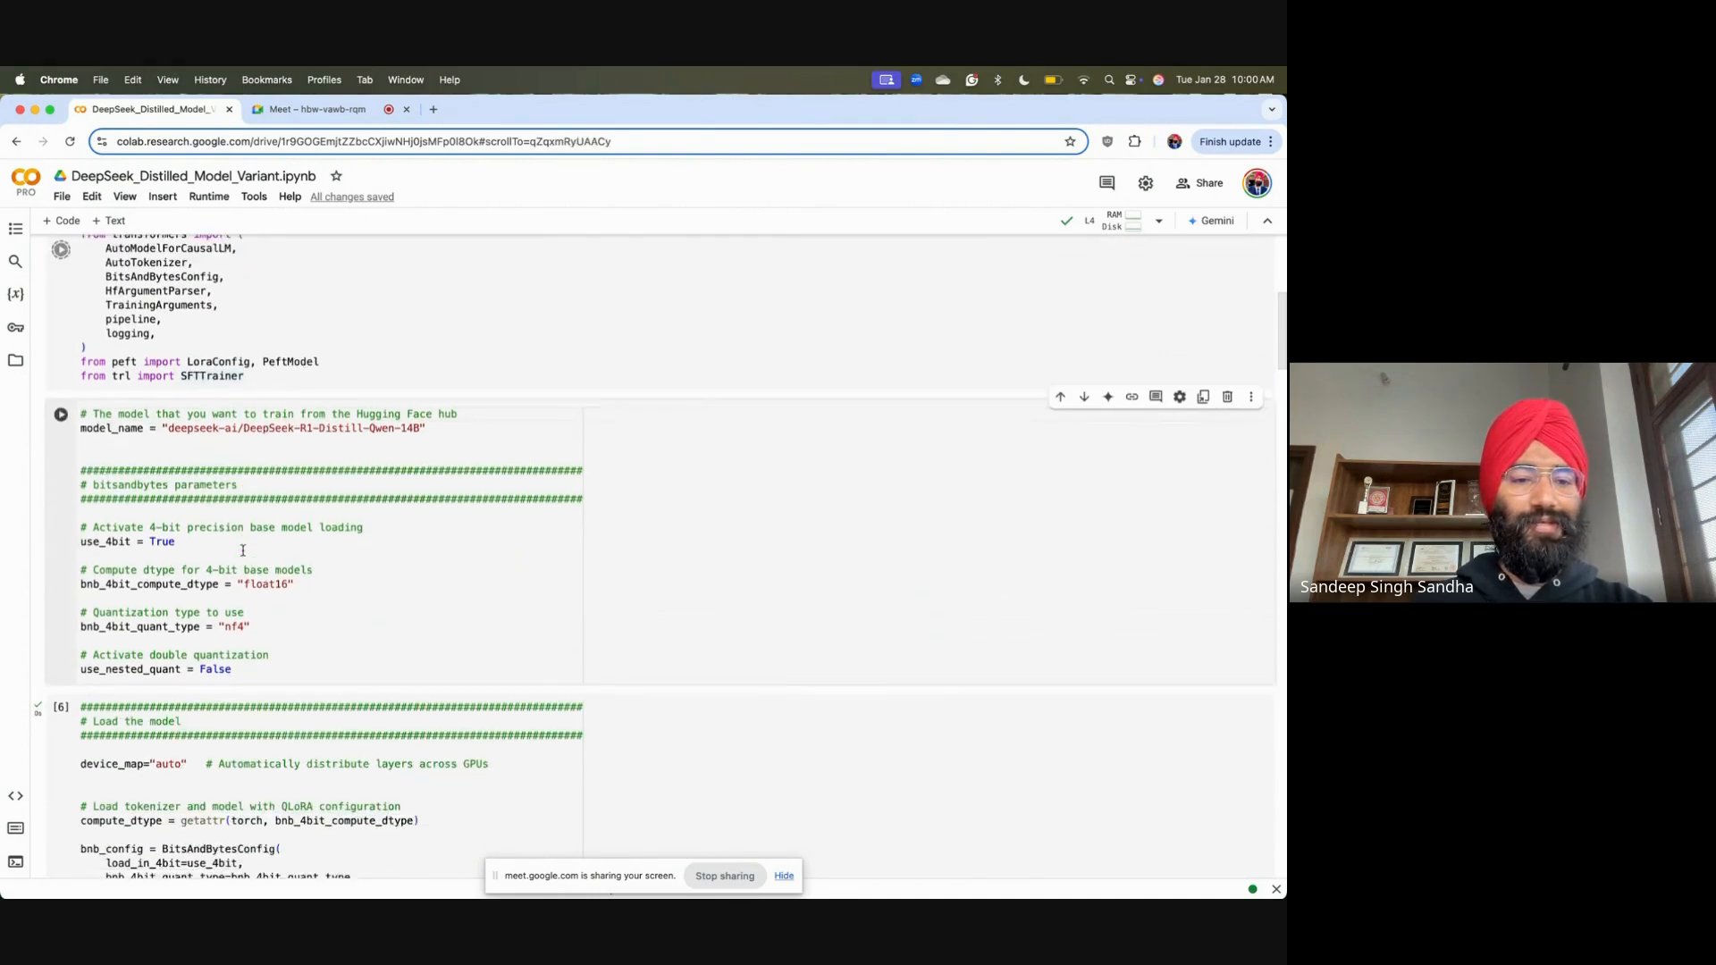
Run the bitsandbytes 4-bit parameters and the BitsAndBytesConfig model-loading cells
scroll(down, 3)
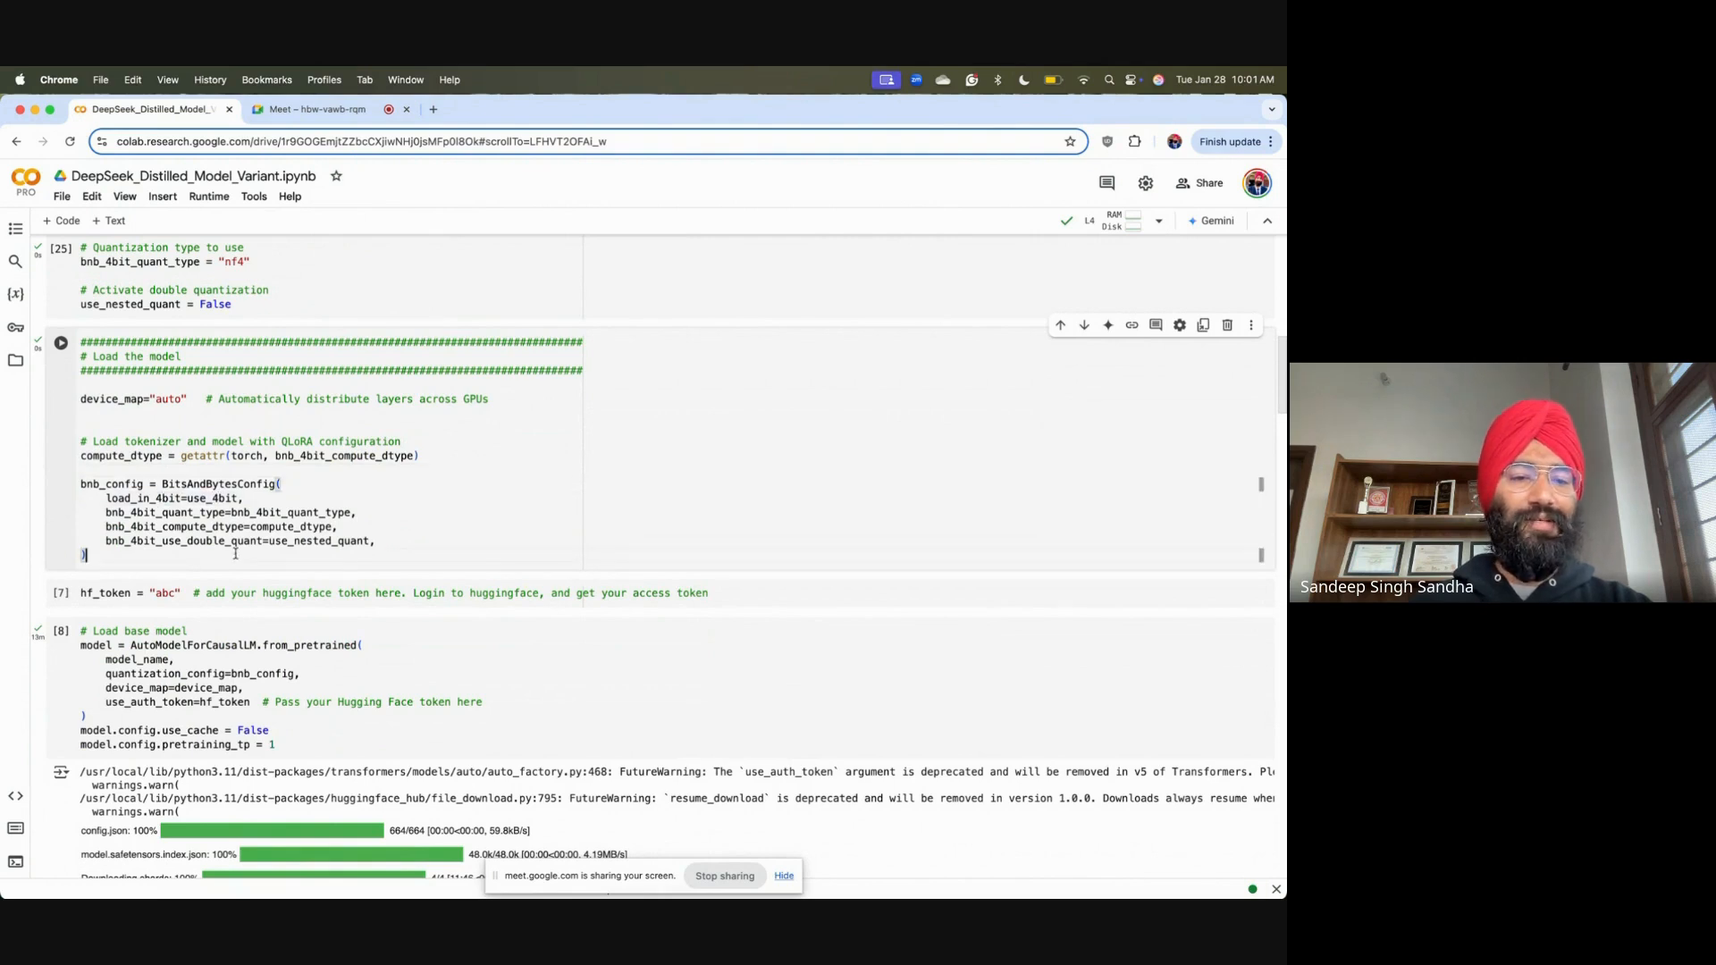
click(61, 344)
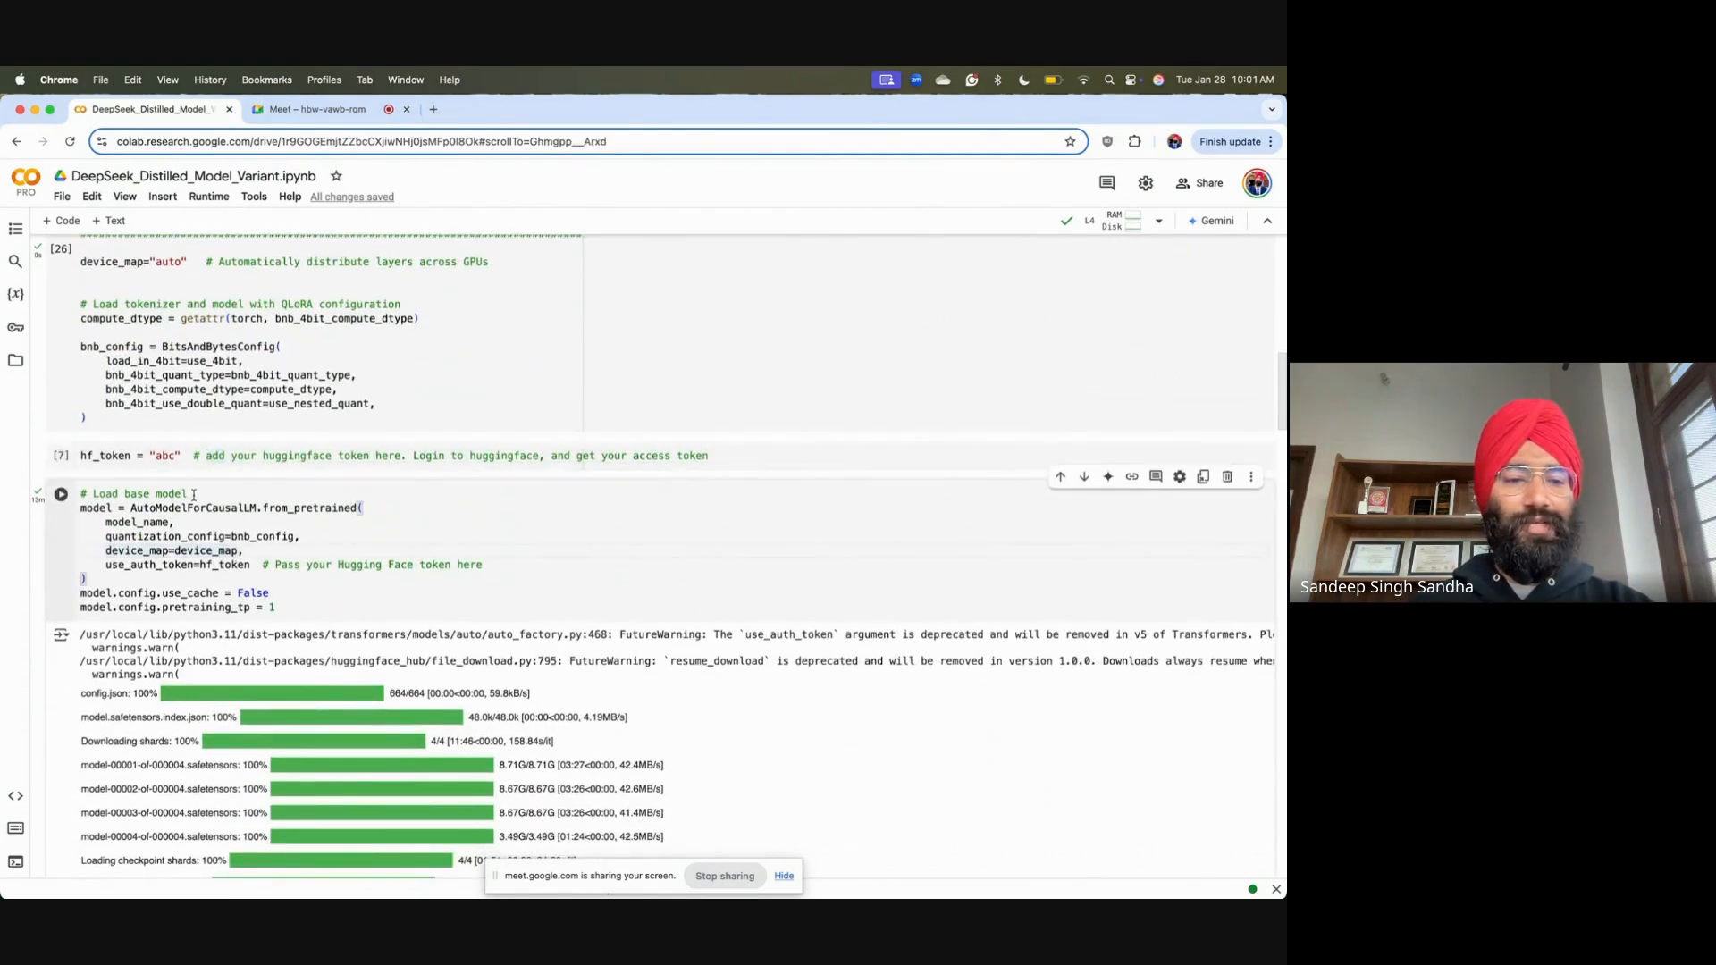
Review the four downloaded model shards and reach the 'Load Qwen tokenizer' cell
scroll(down, 3)
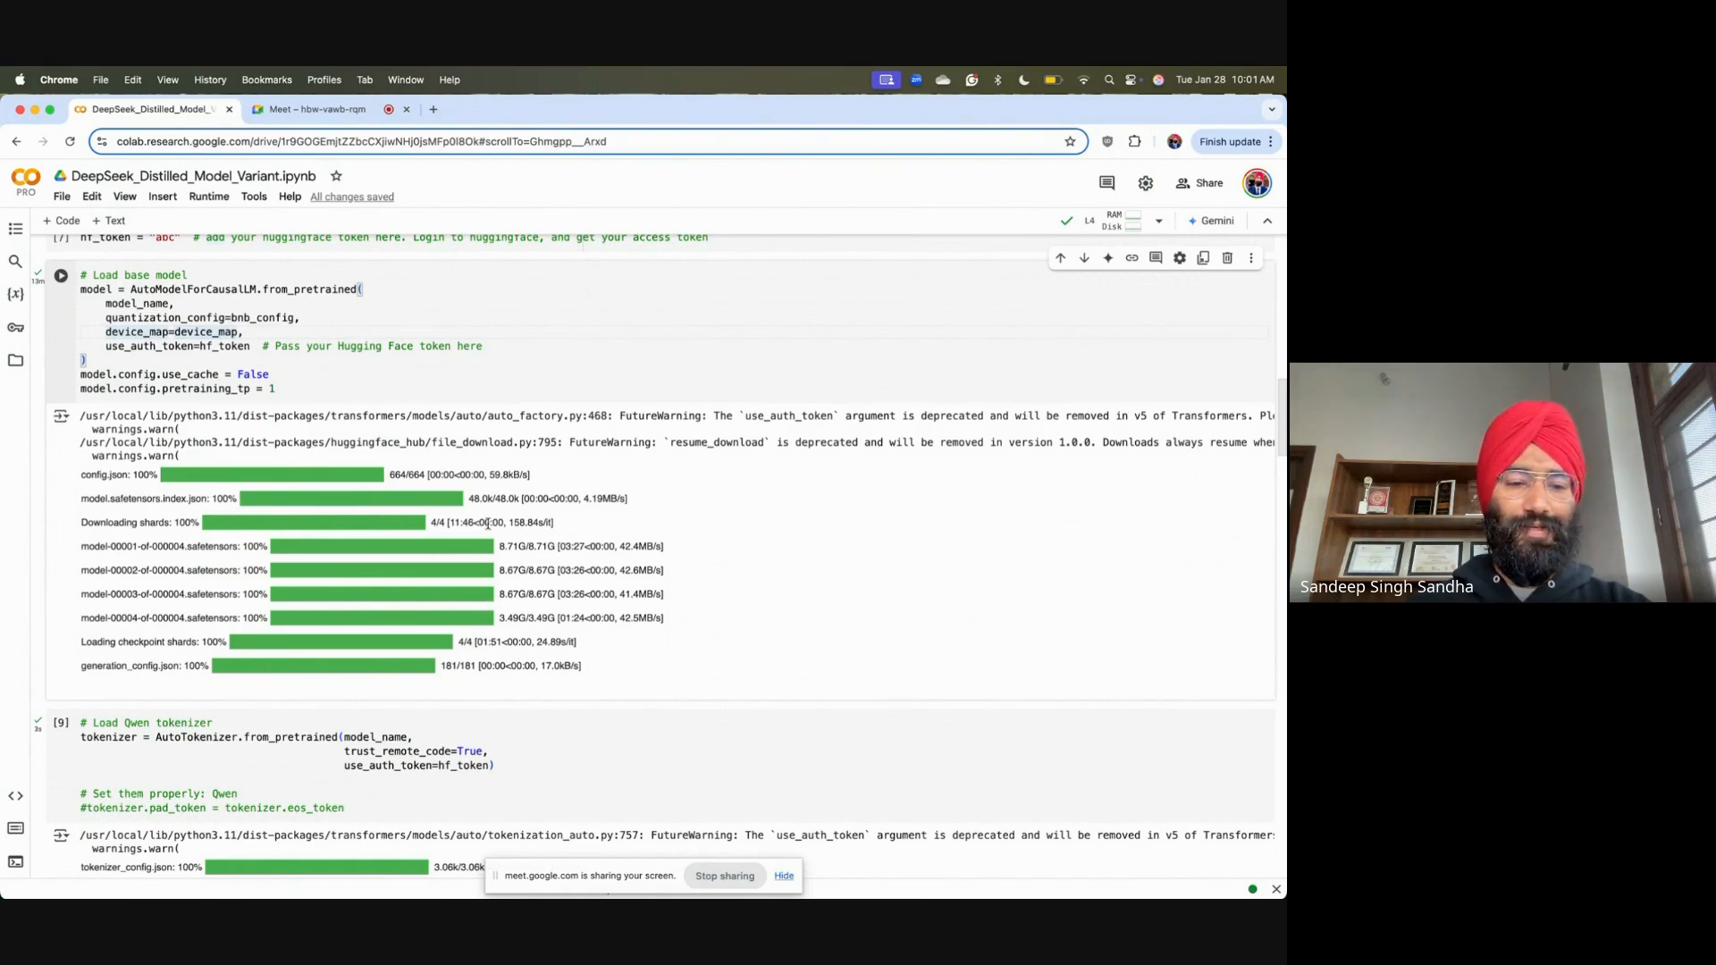
scroll(down, 3)
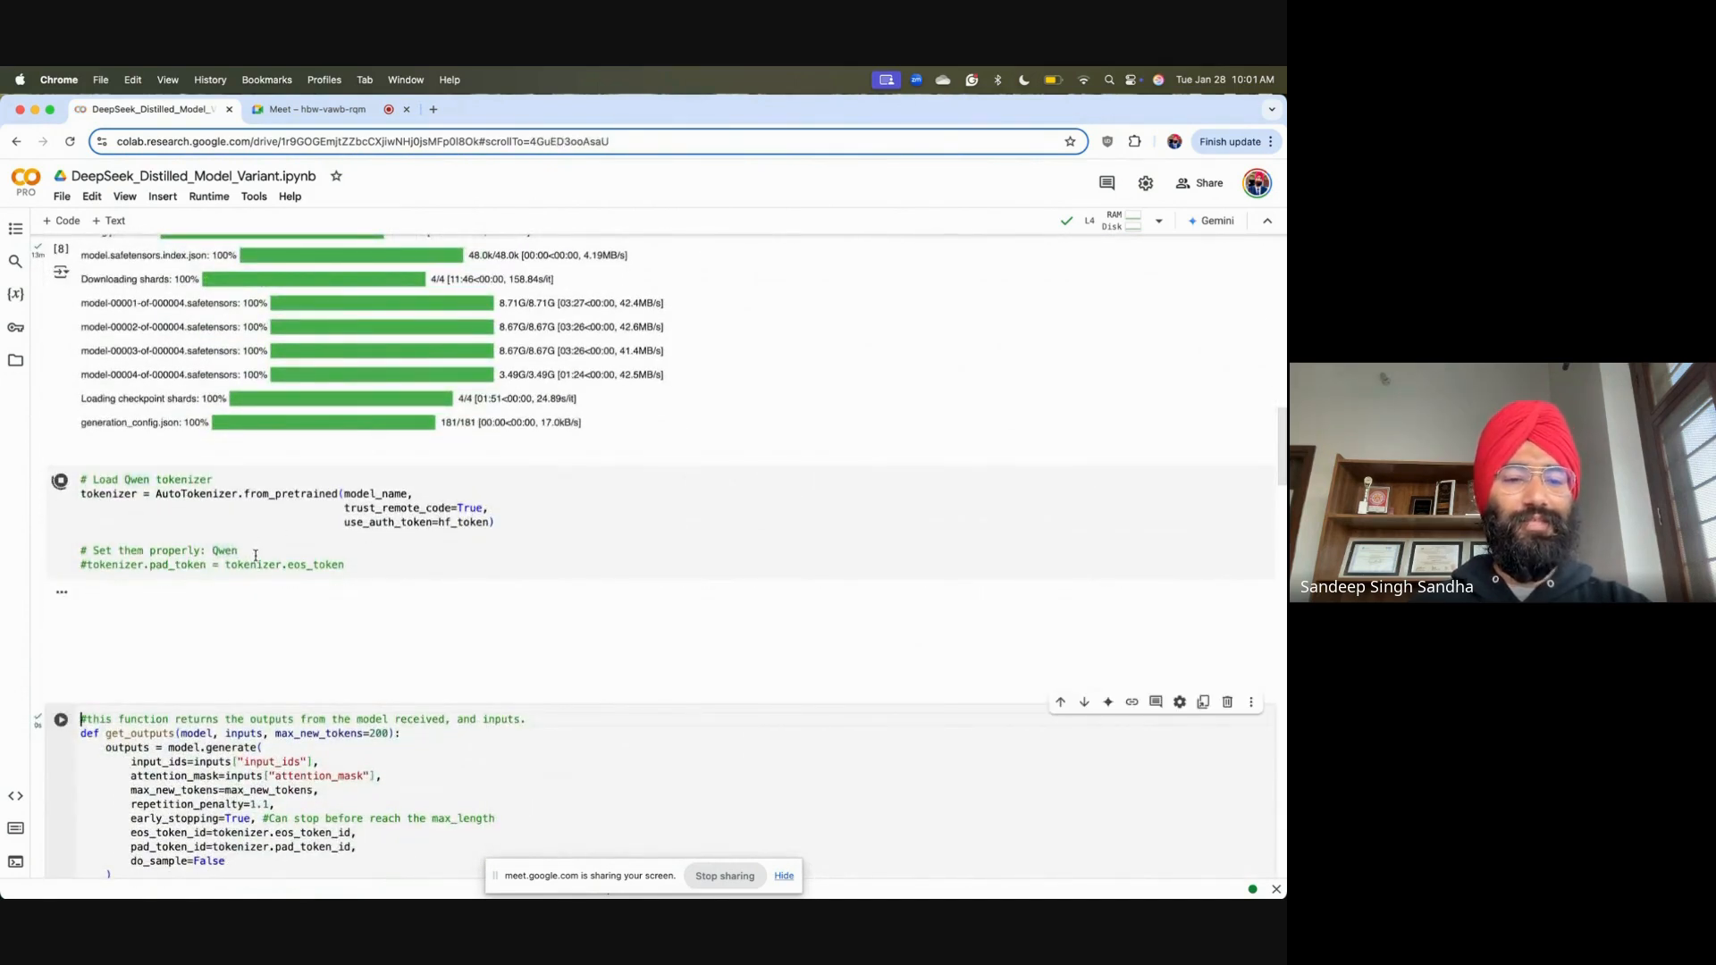
Load the Qwen tokenizer and run the get_outputs generation helper cell
click(60, 479)
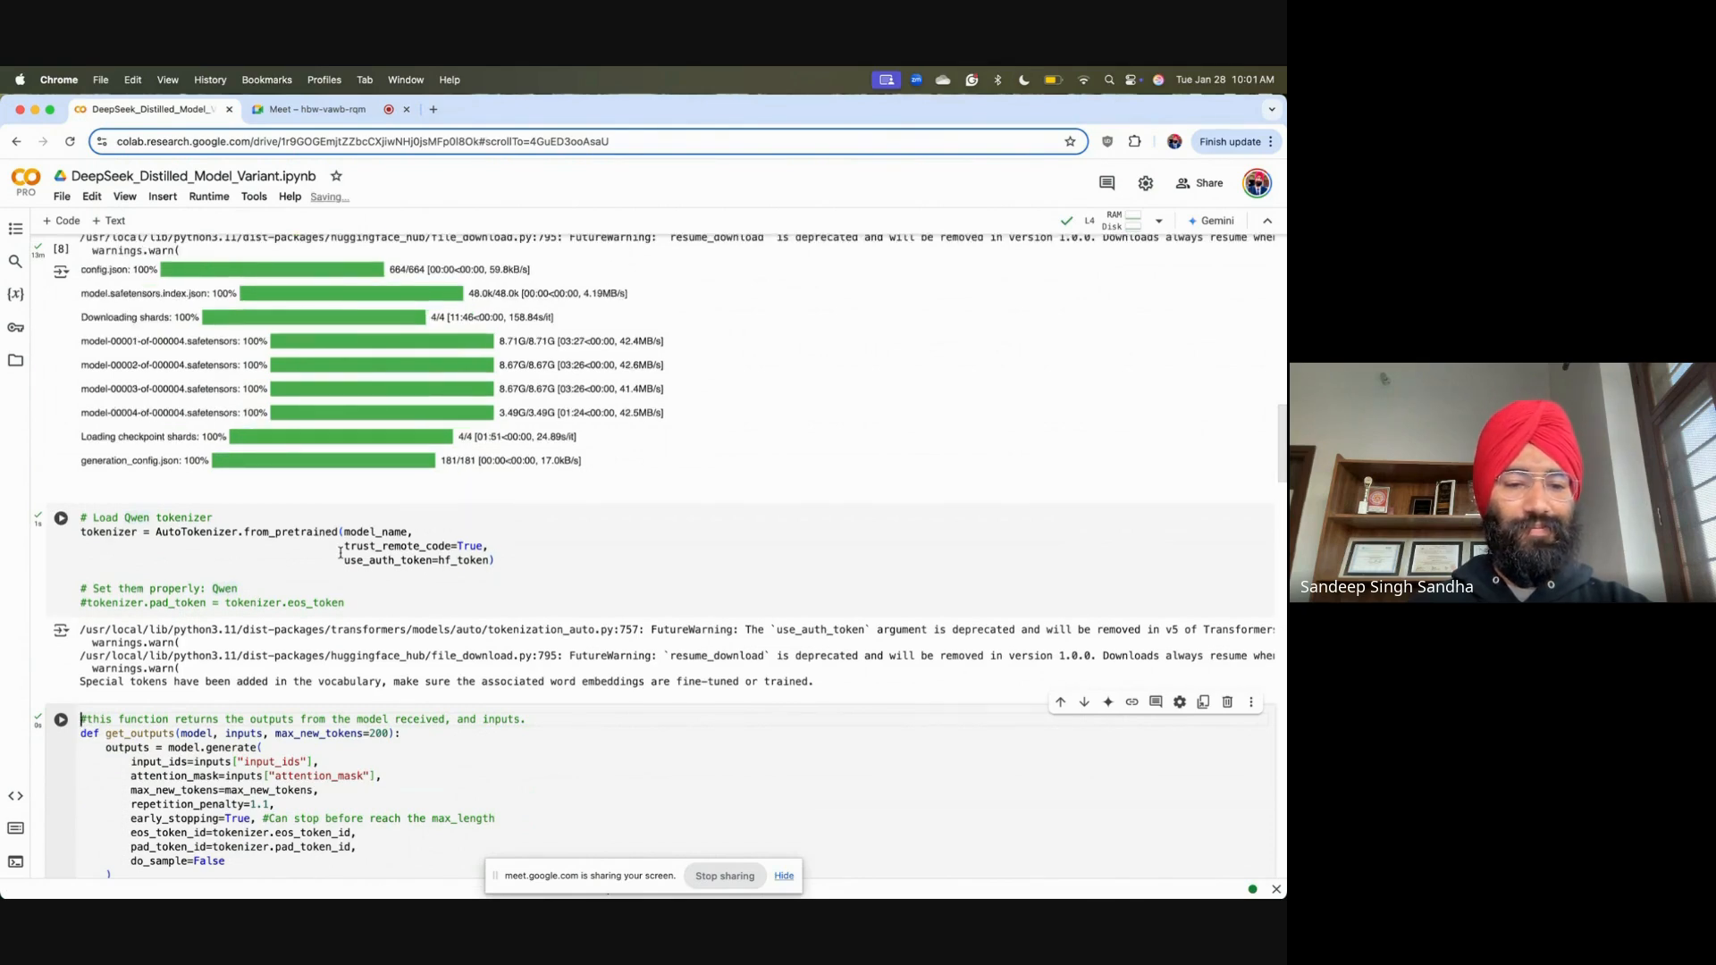
scroll(down, 3)
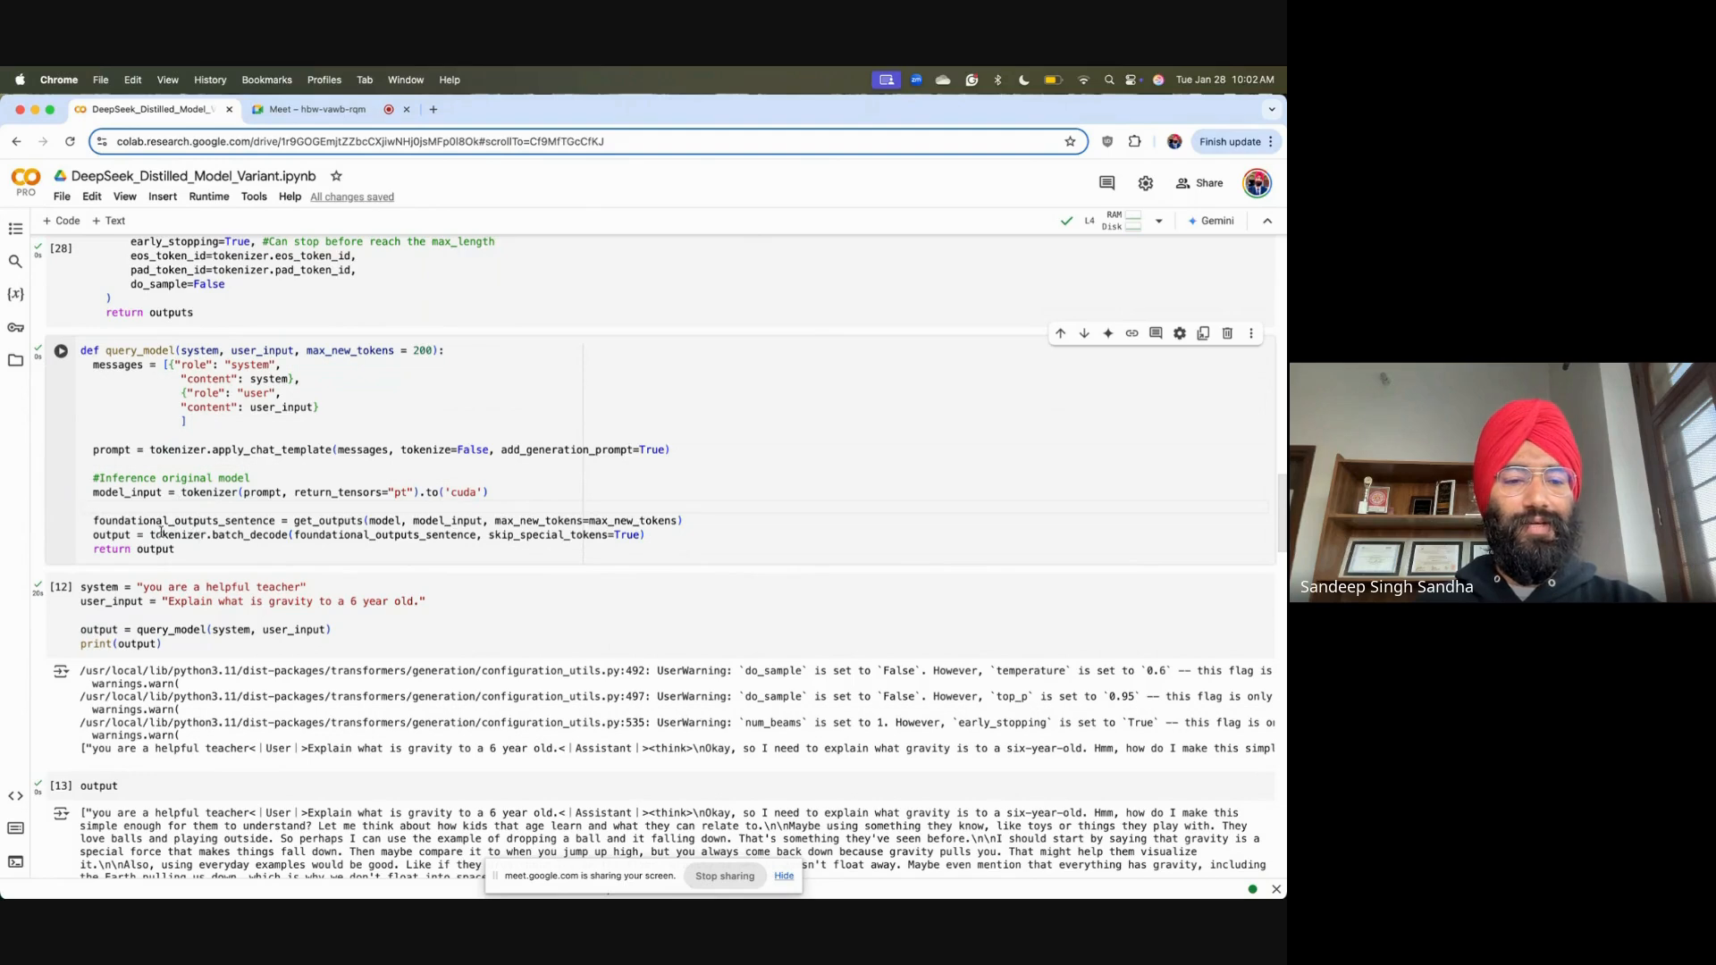
Define query_model and ask the model to explain gravity to a 6 year old
click(61, 350)
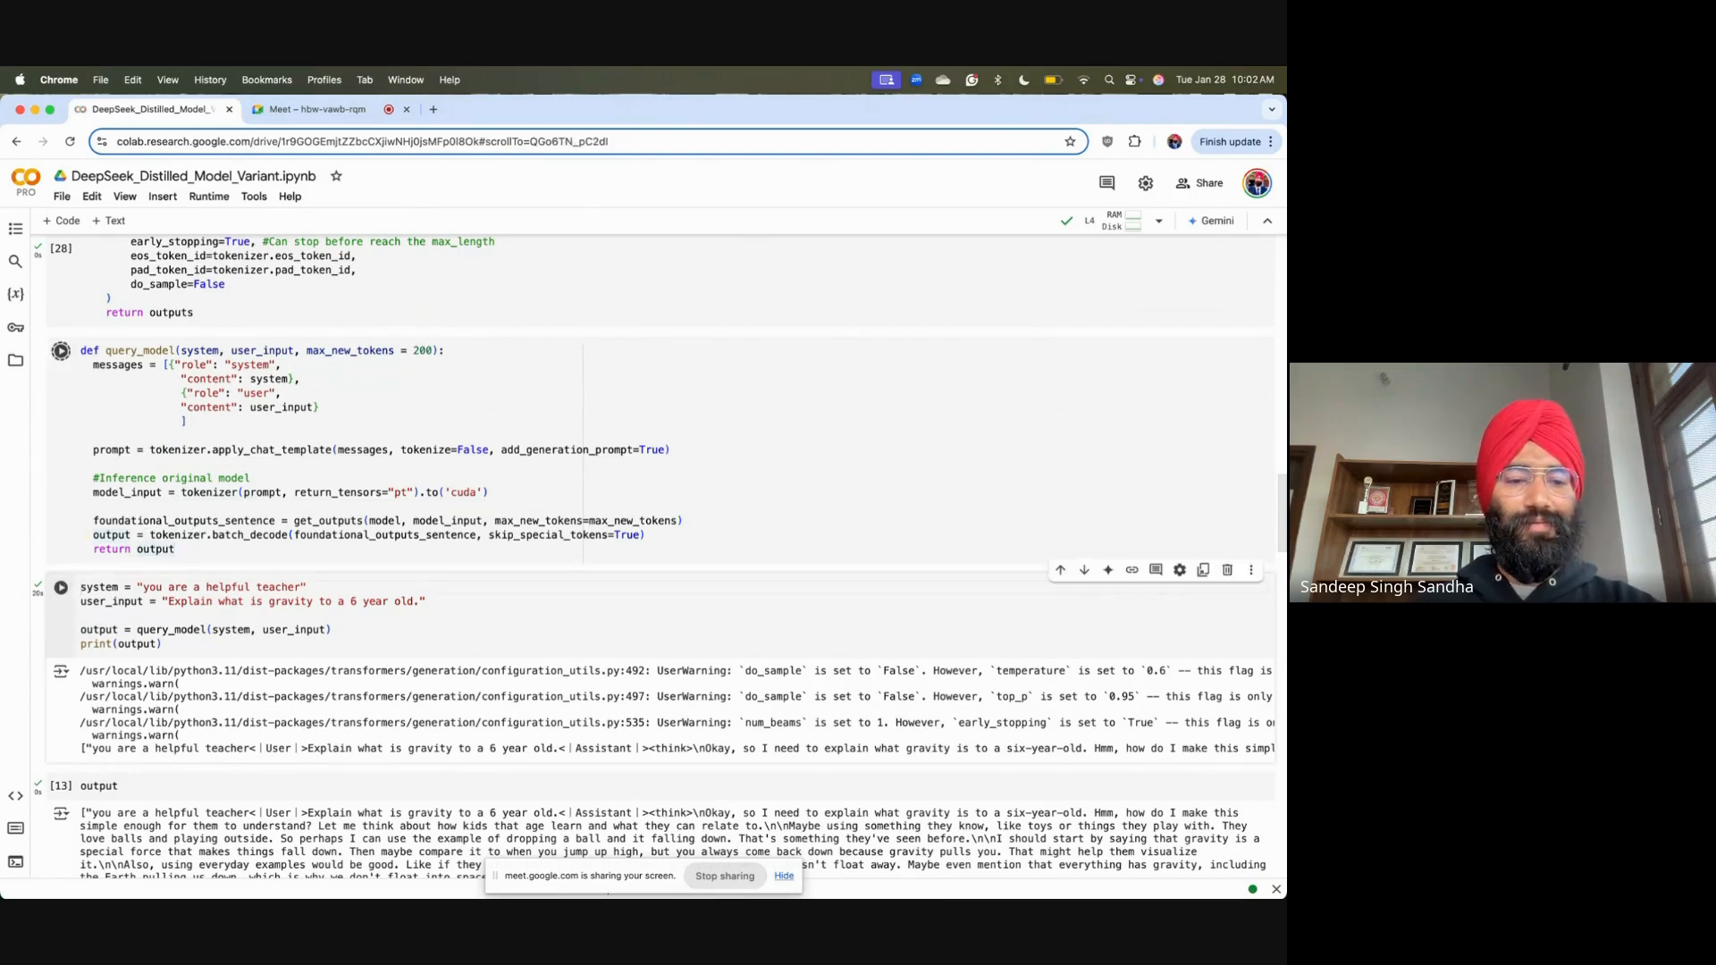
scroll(down, 3)
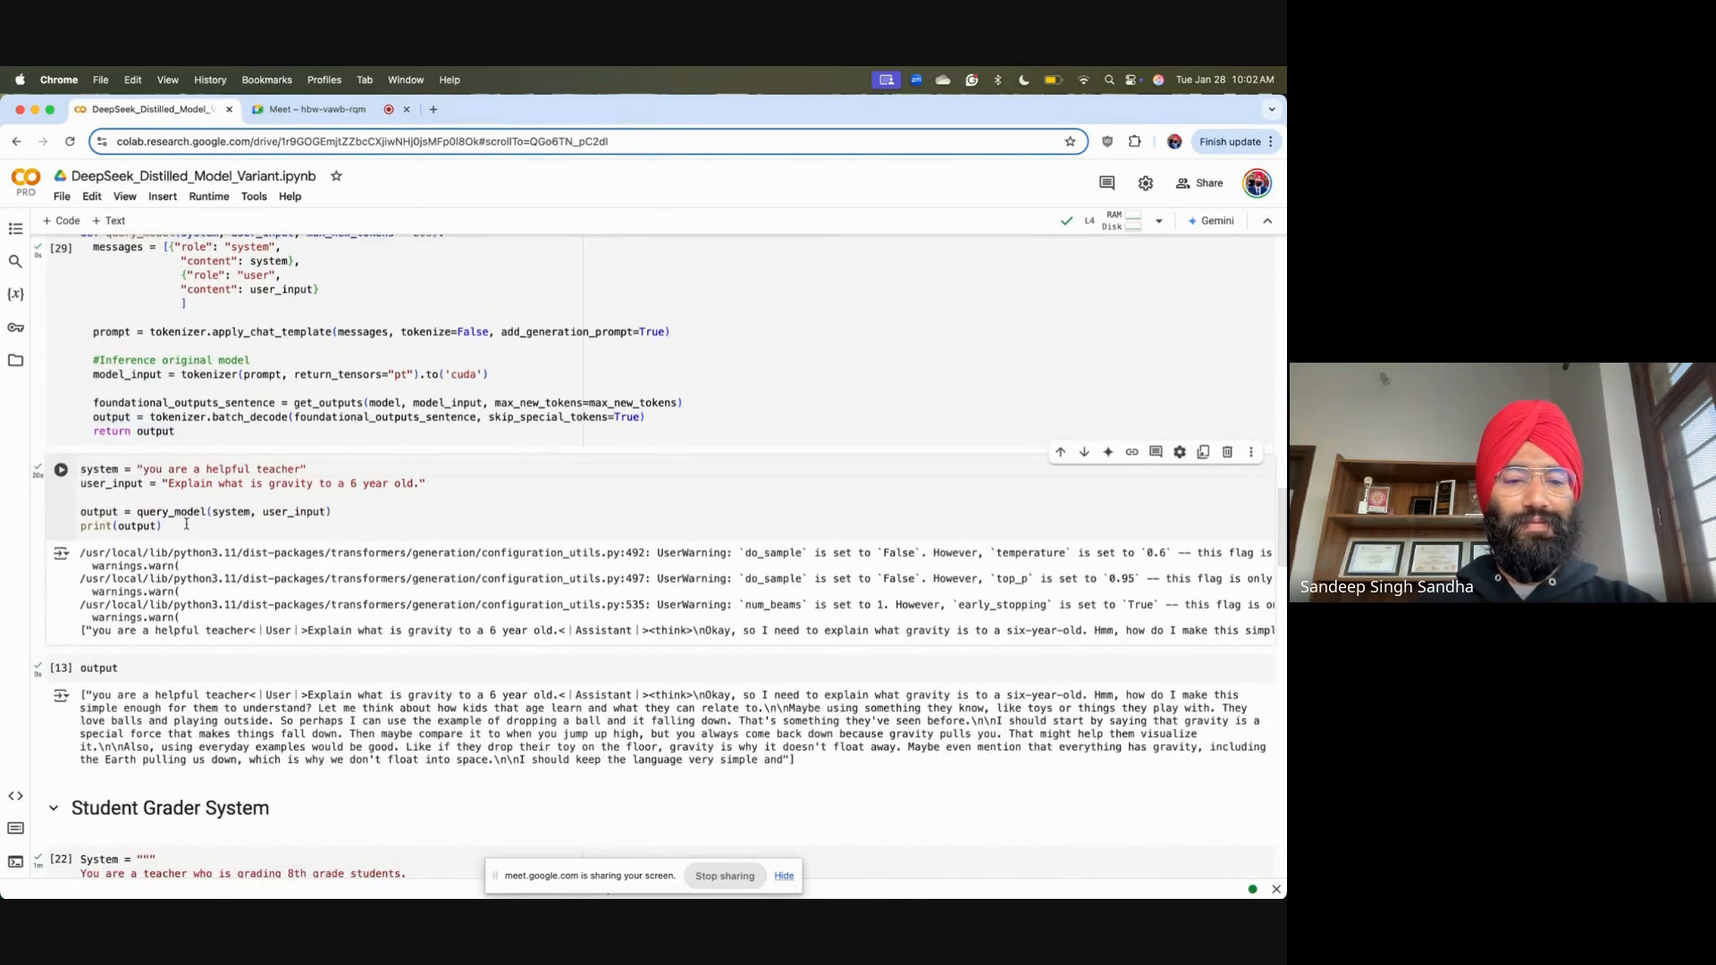
click(143, 468)
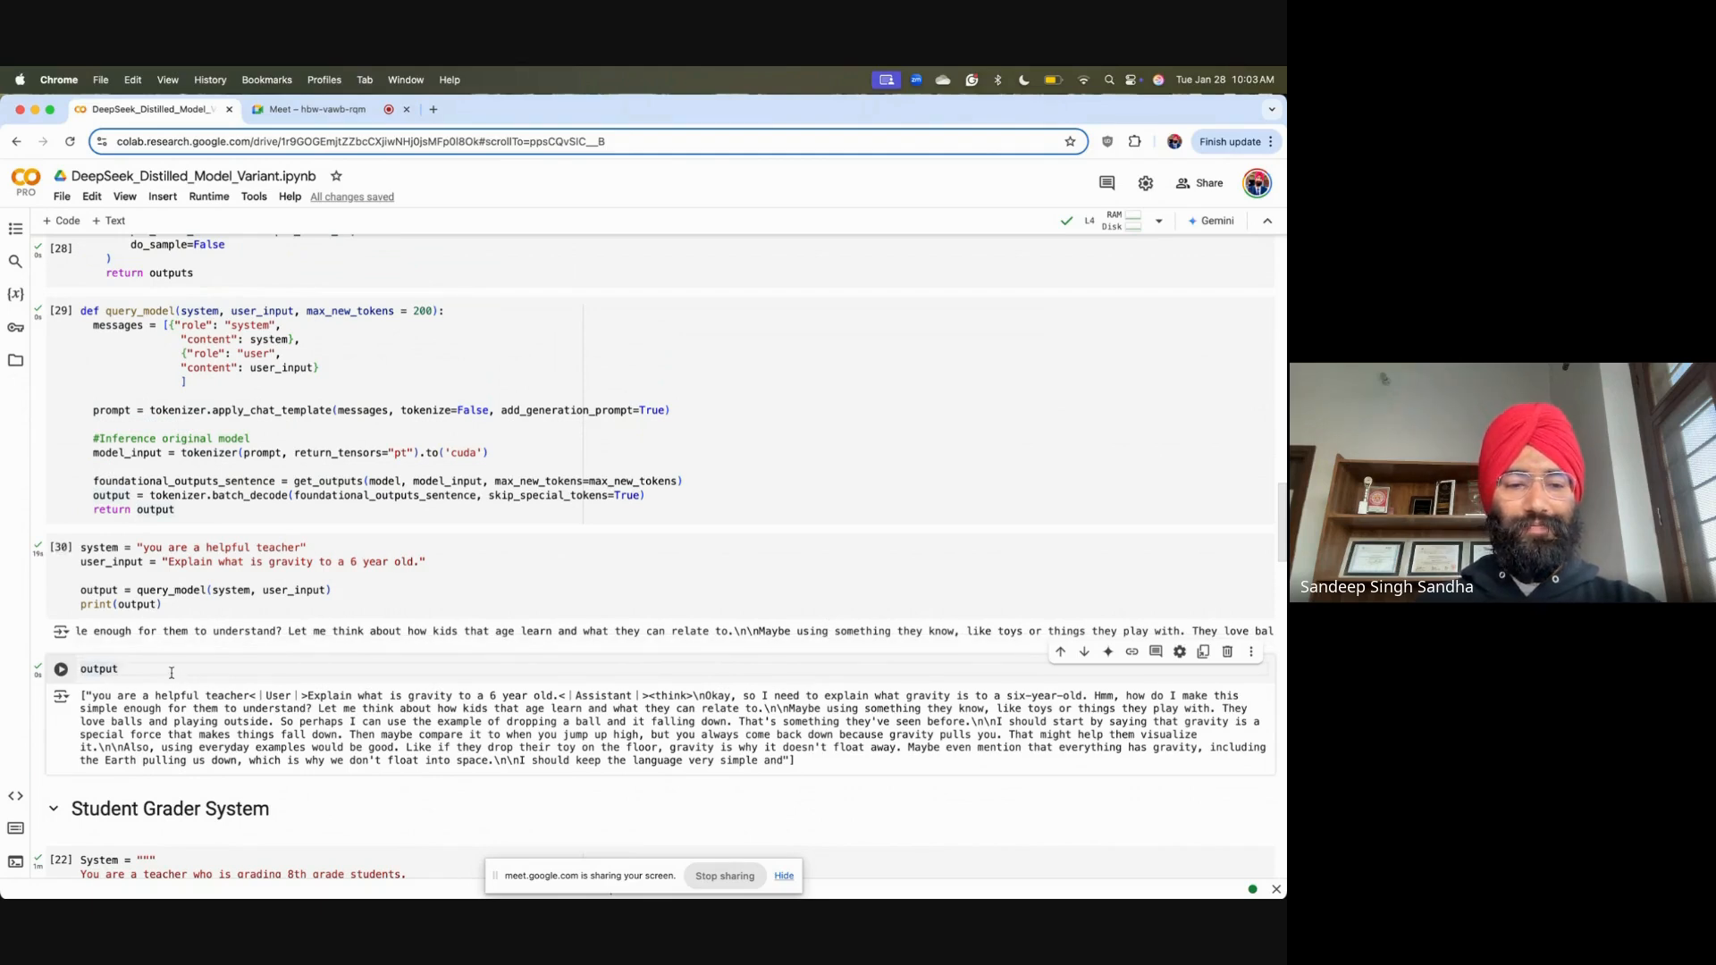
scroll(down, 3)
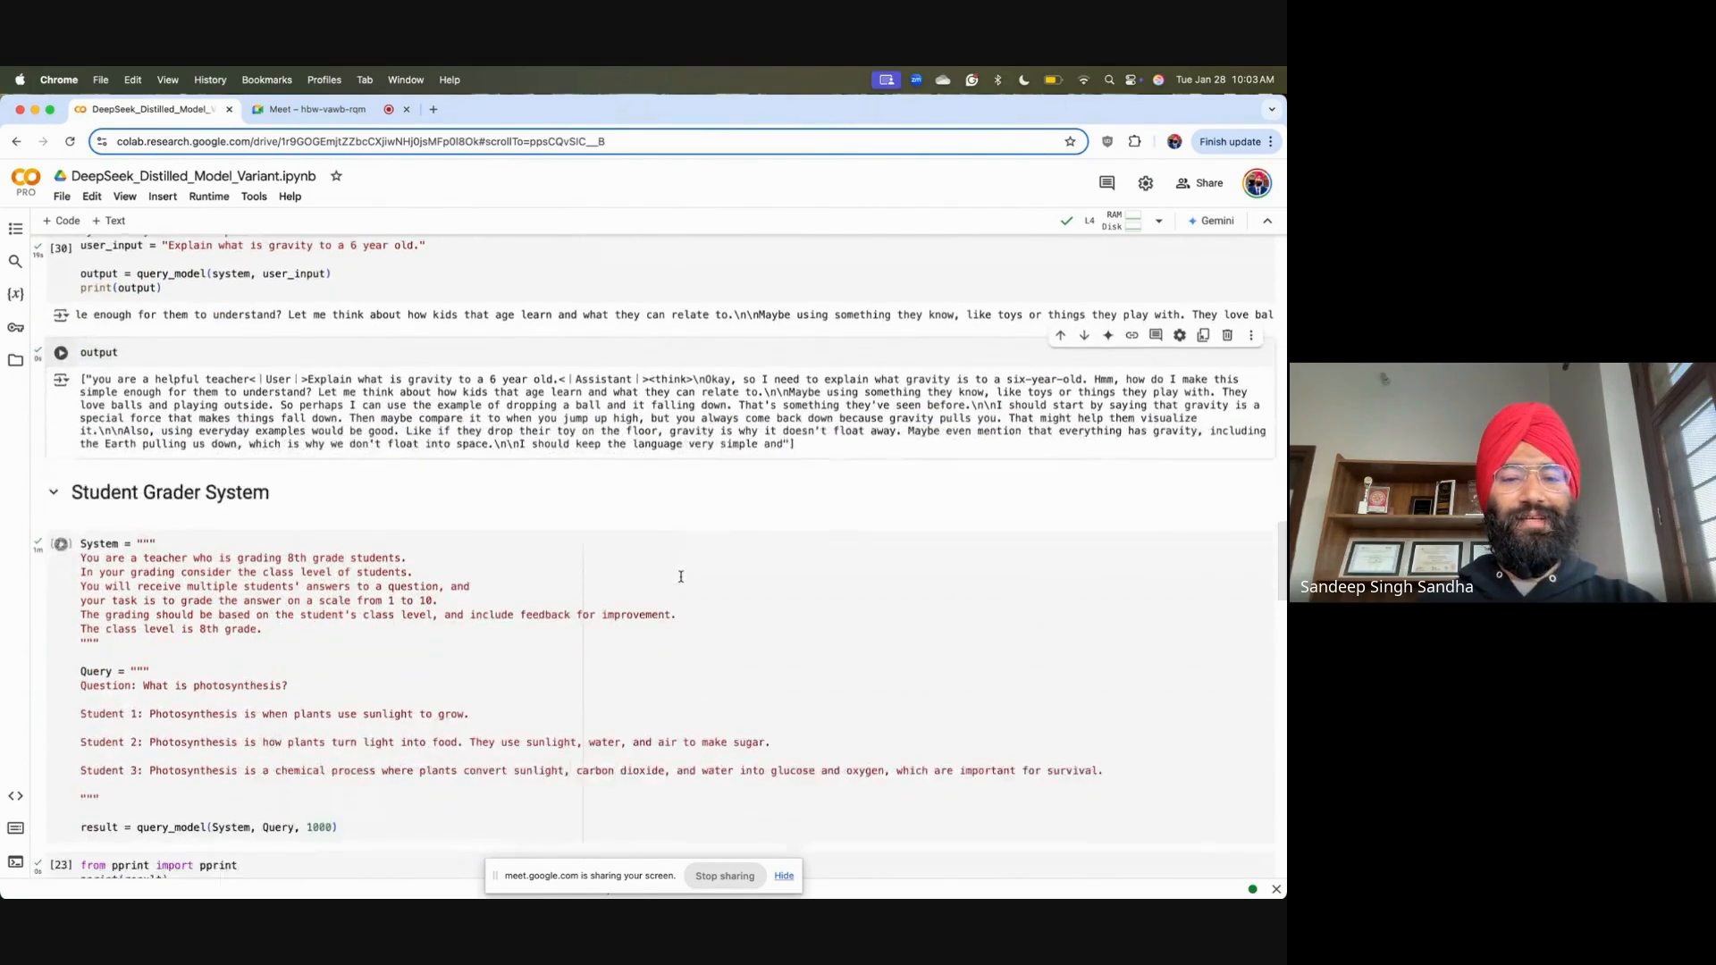
Grade the photosynthesis student answers with query_model(System, Query, 1000), yielding 4/10, 7/10, 9/10
scroll(down, 3)
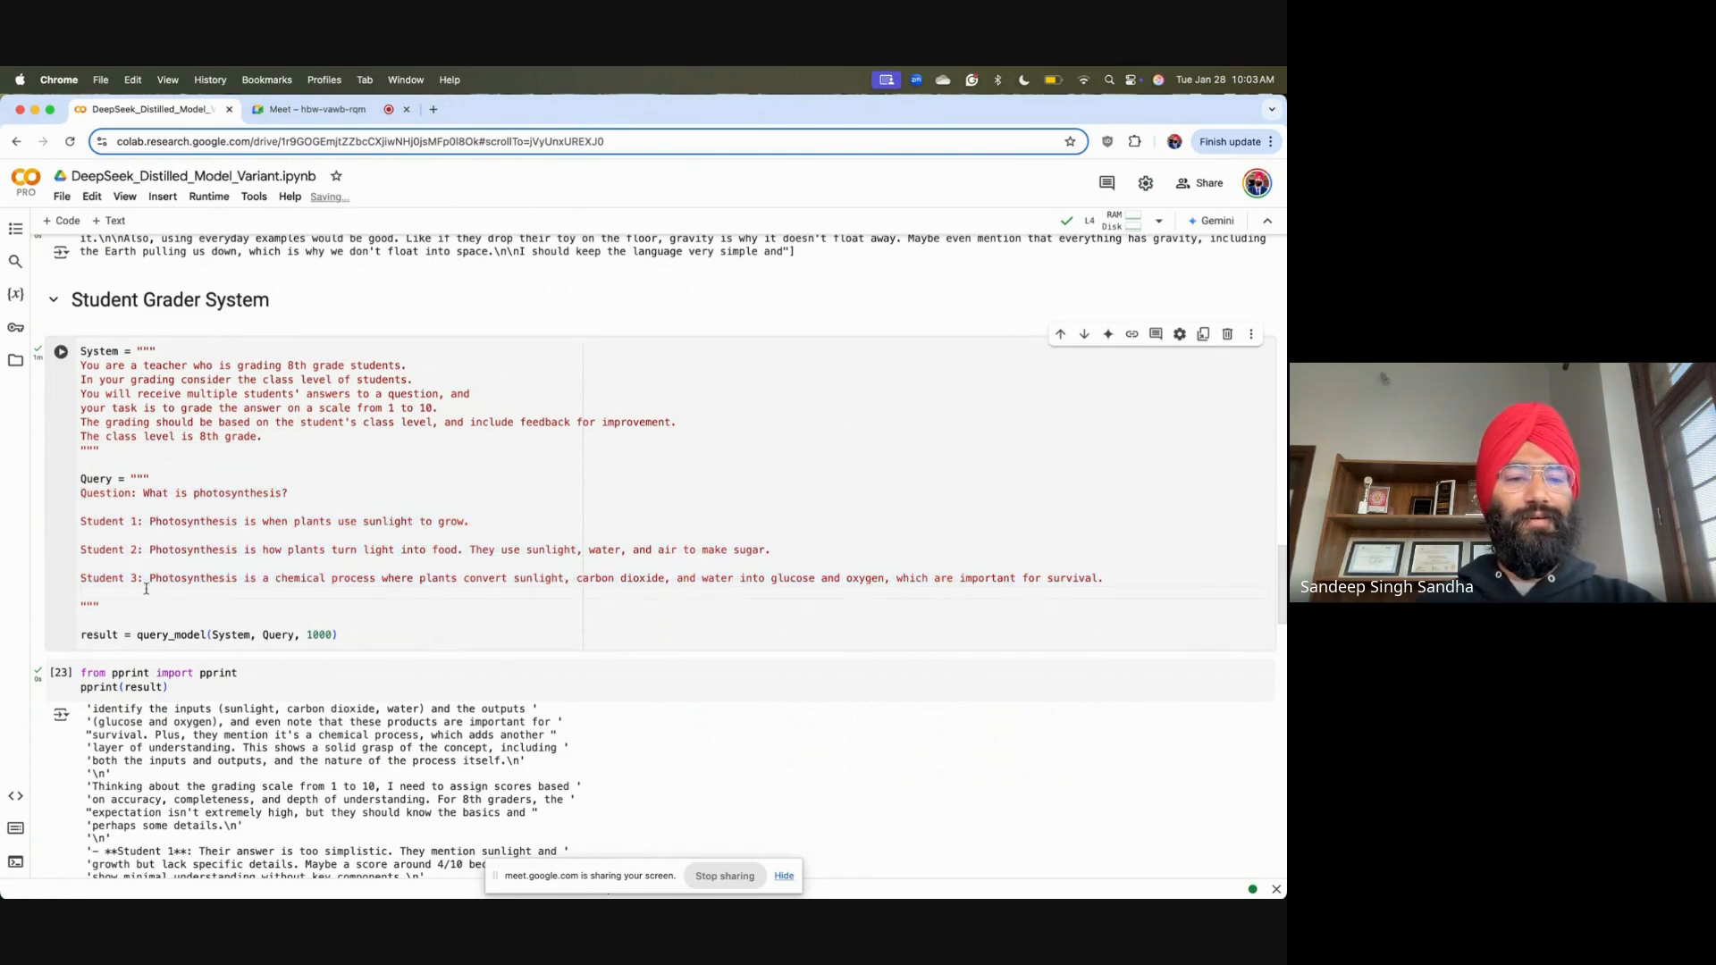
click(99, 679)
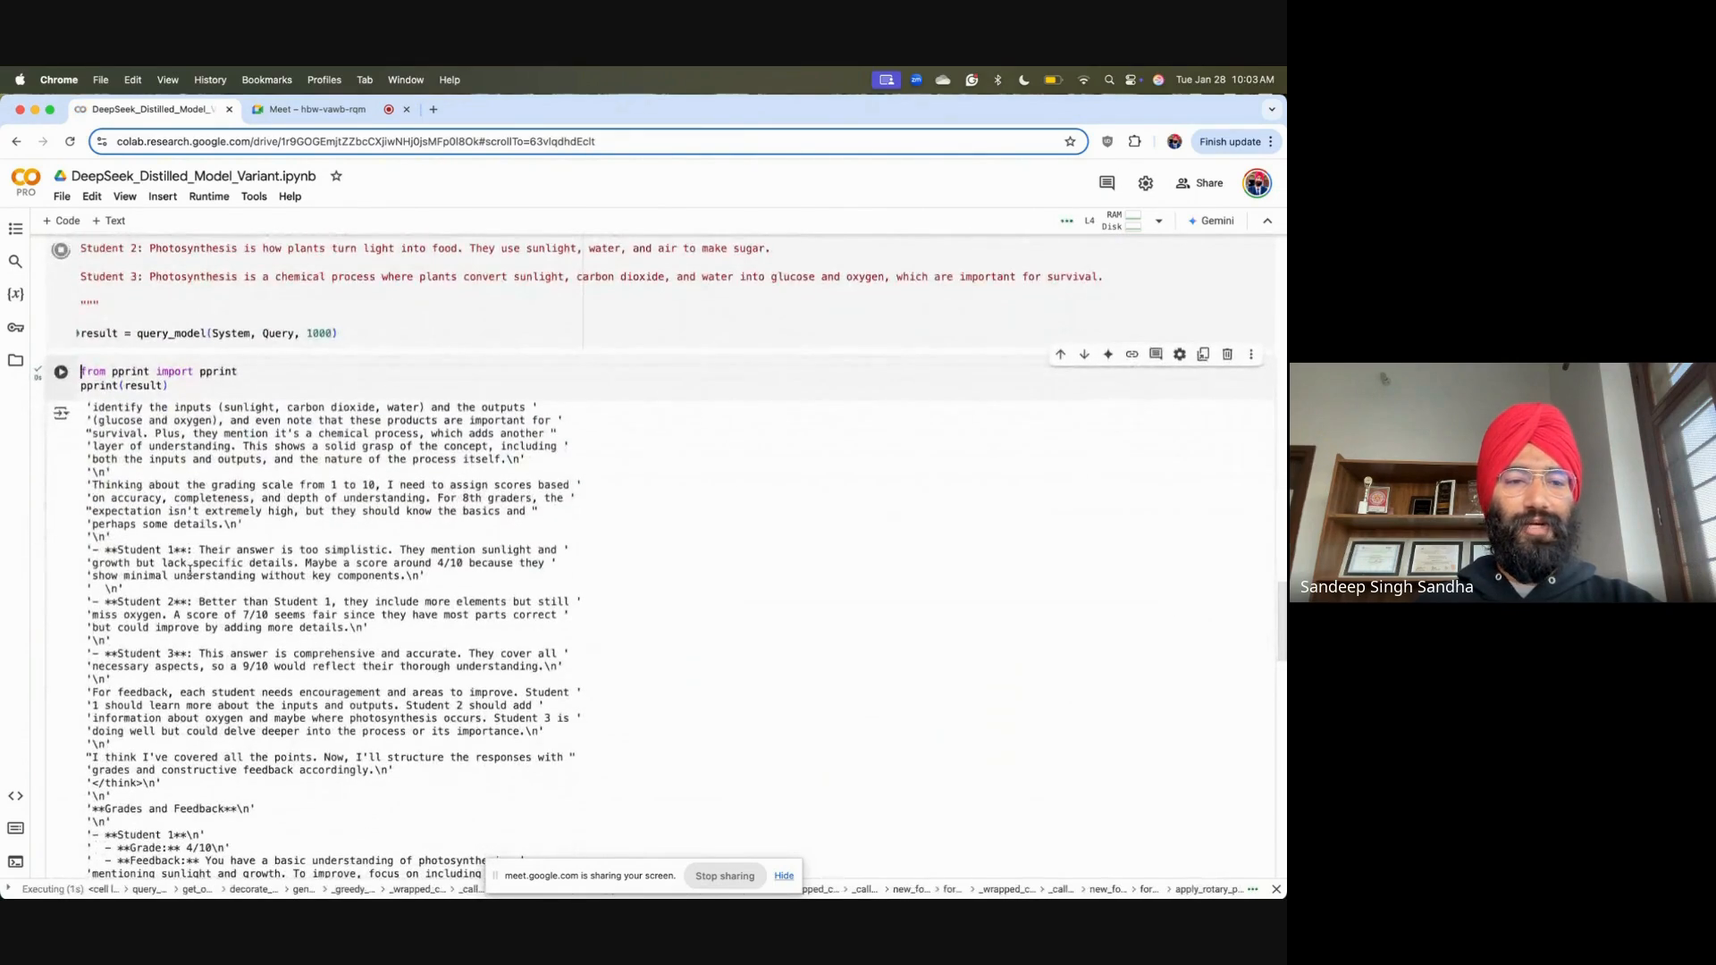
scroll(down, 3)
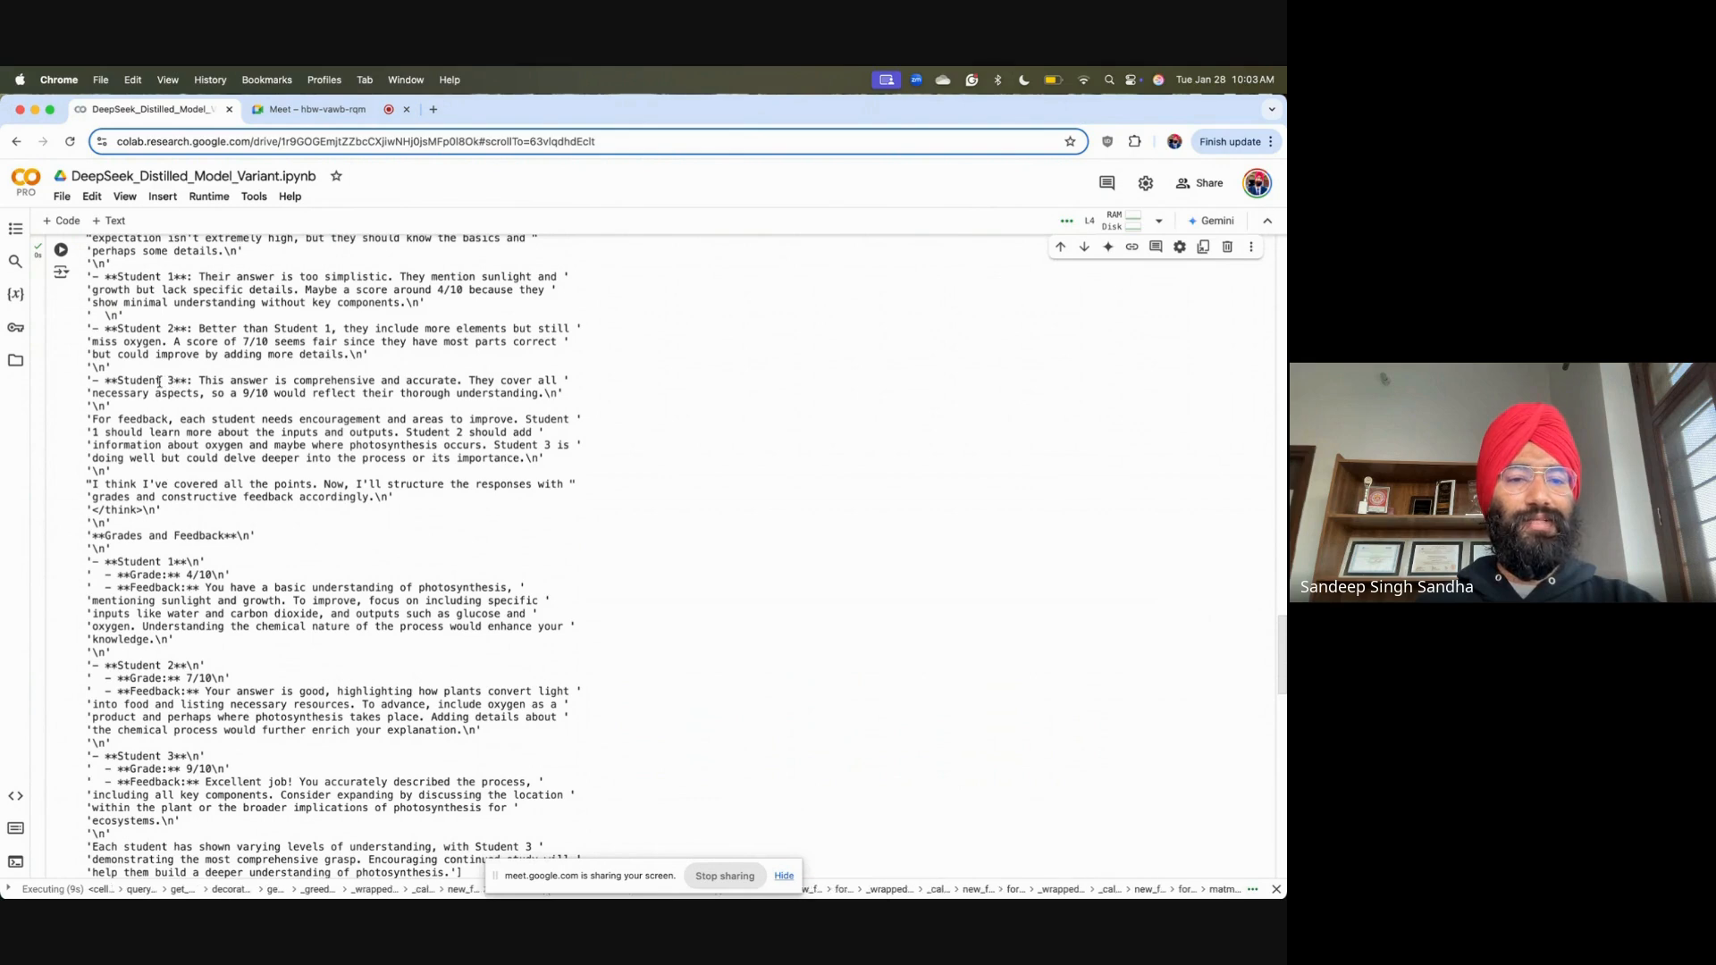
scroll(down, 3)
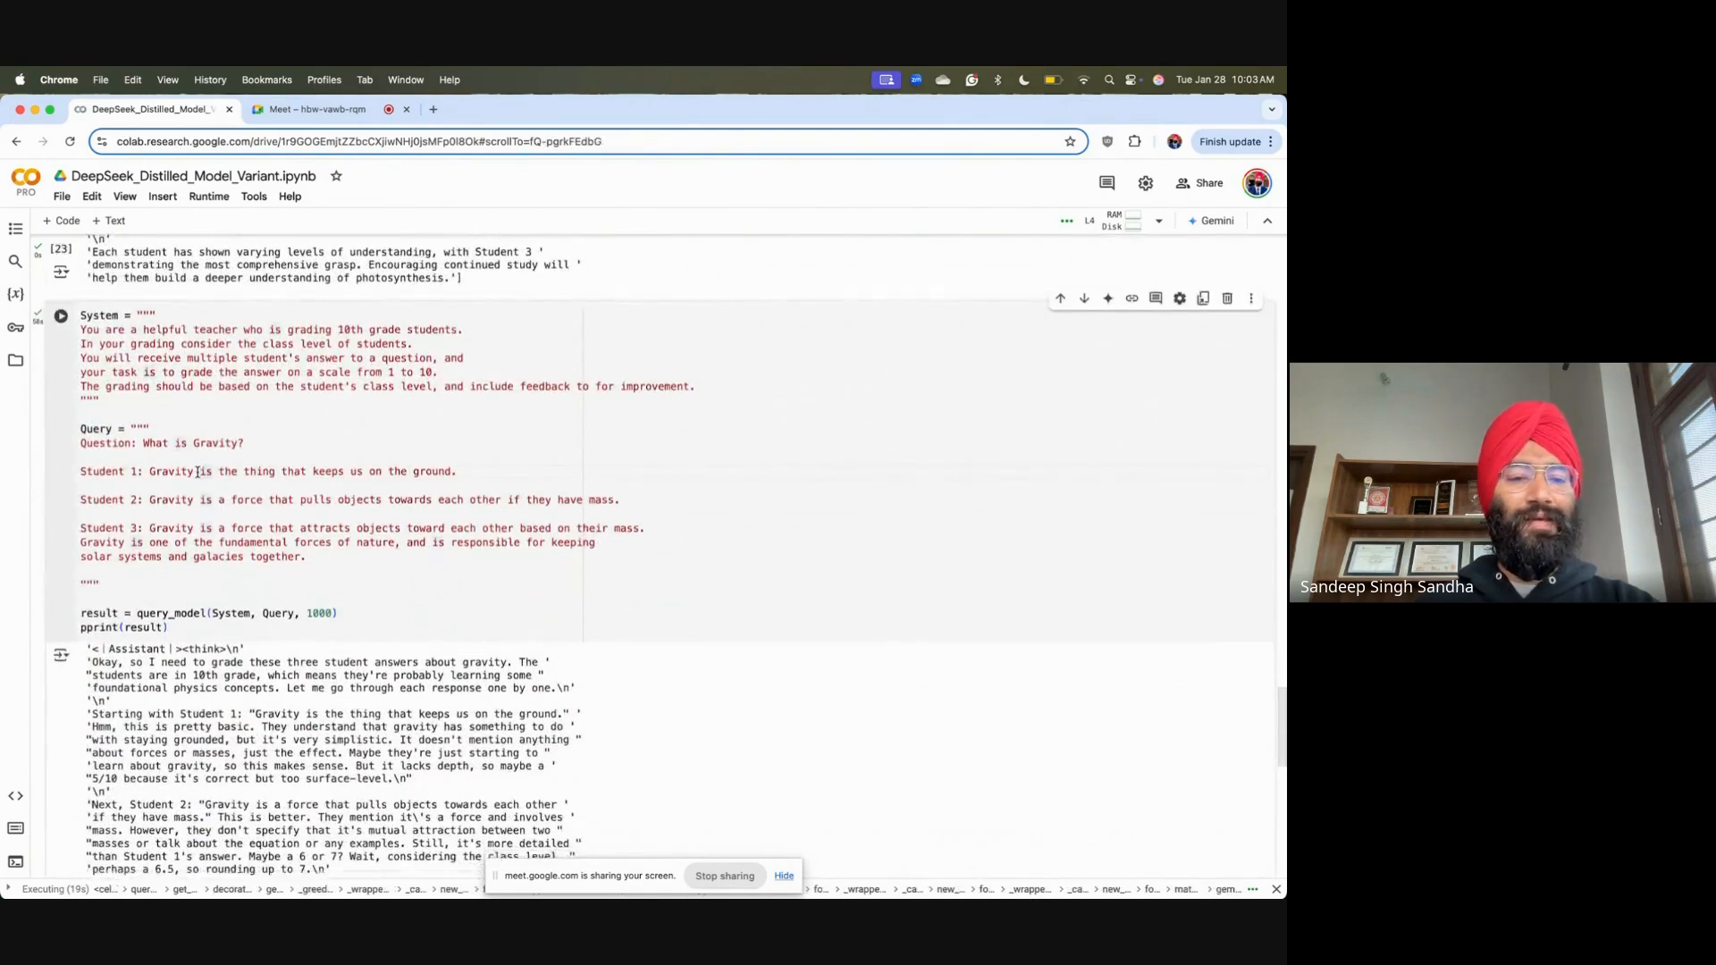
scroll(down, 3)
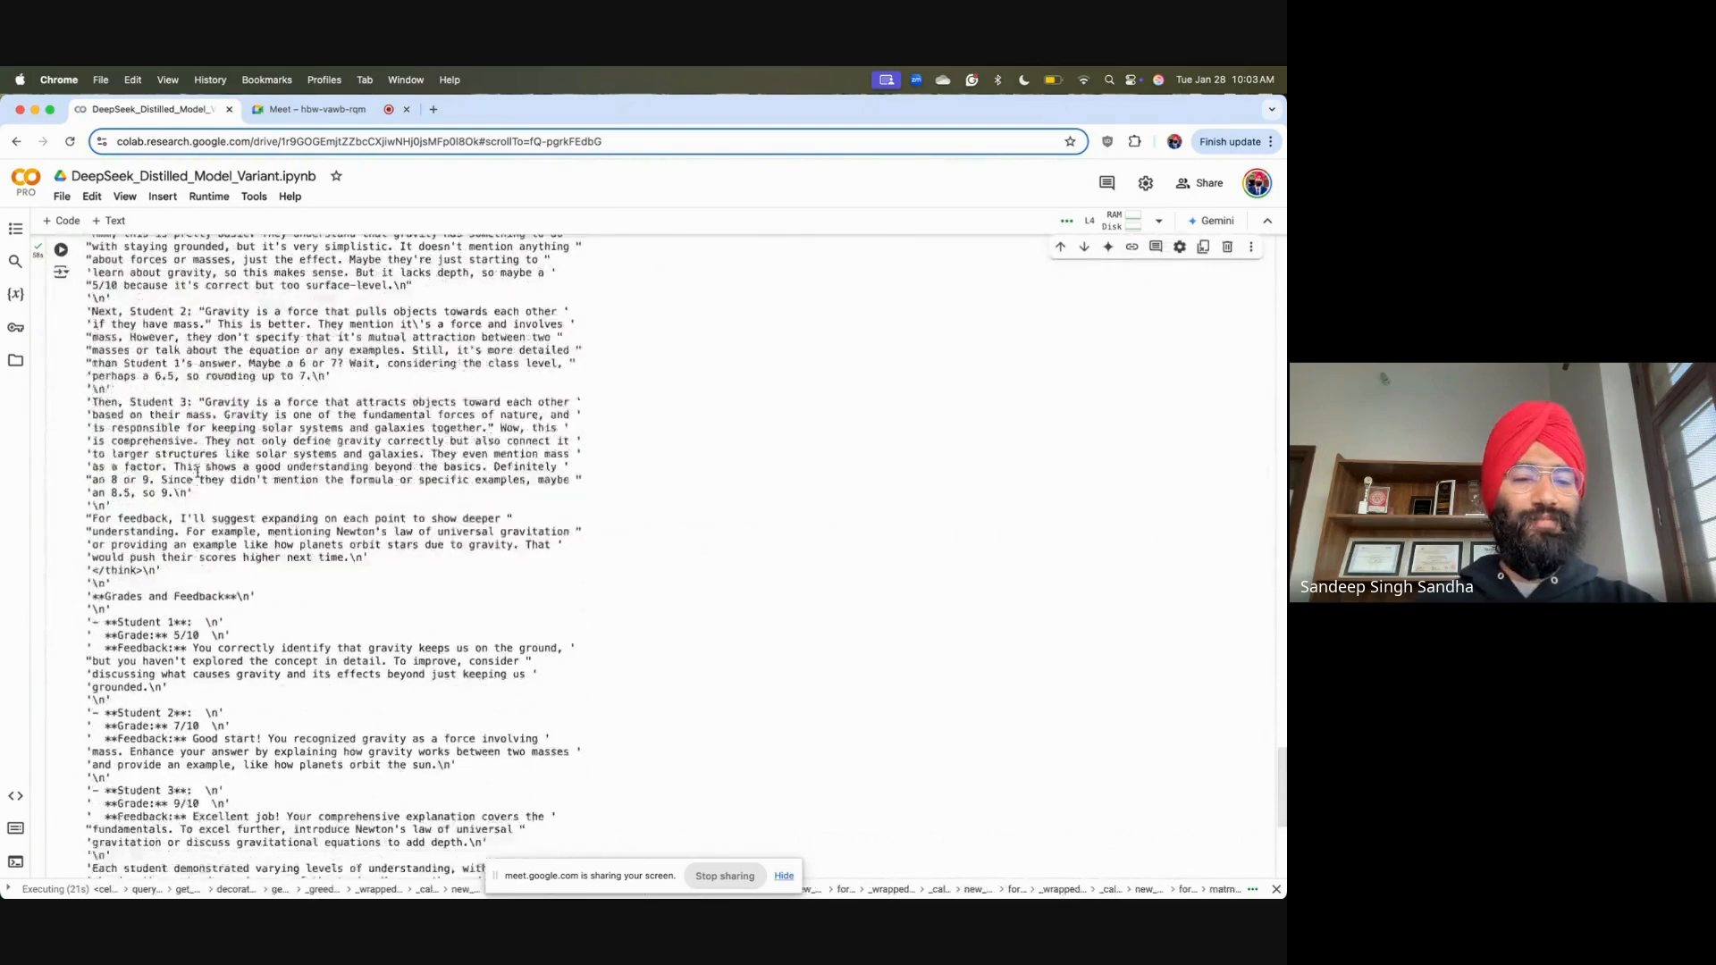